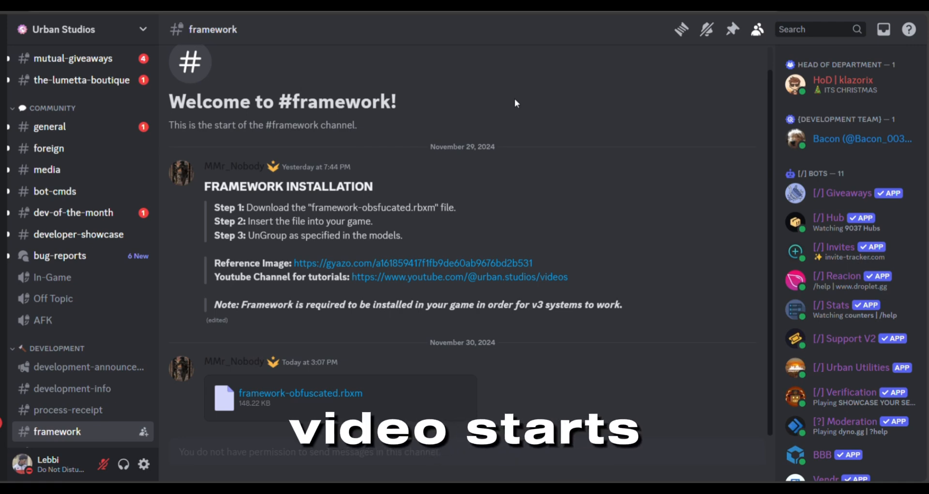
{"action": "mouse_move", "coordinate": [447, 221]}
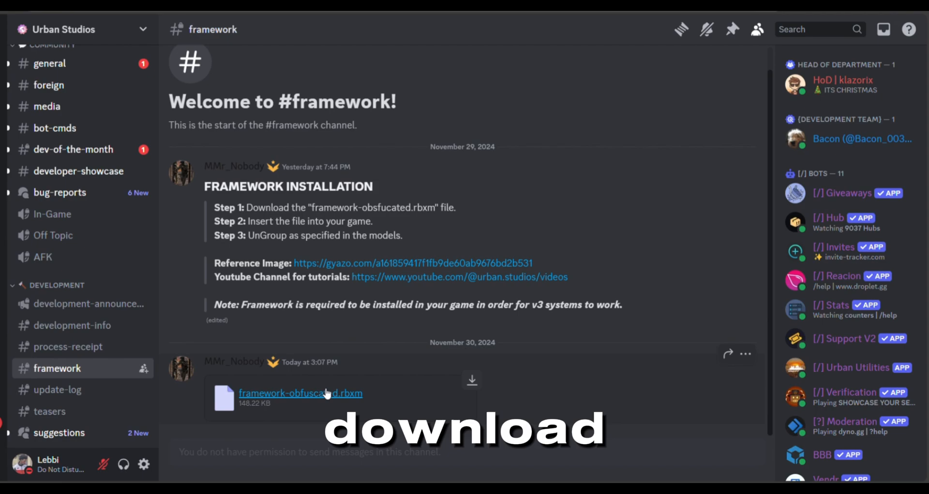
Step: Download the framework-obfuscated.rbxm attachment from the #framework channel
{"action": "left_click", "coordinate": [415, 264]}
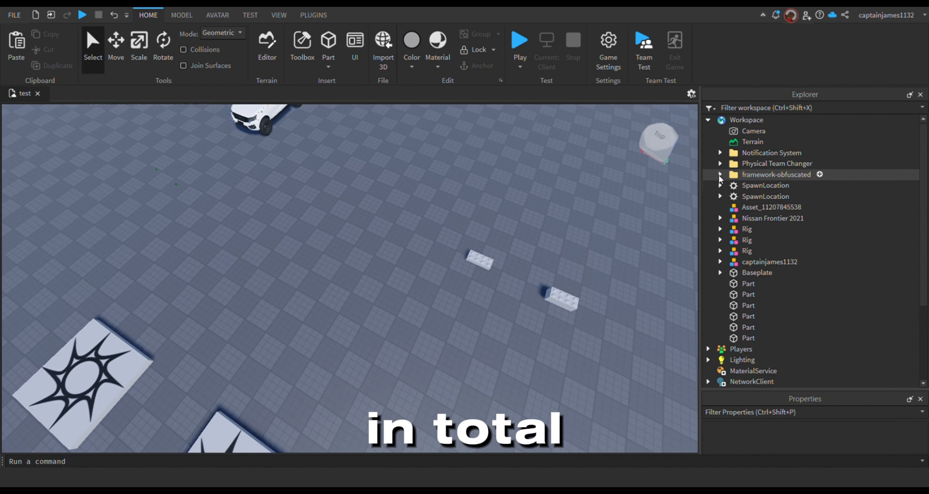
Step: Expand framework-obfuscated and Physical Team Changer in Workspace to see their three models
{"action": "left_click", "coordinate": [720, 174]}
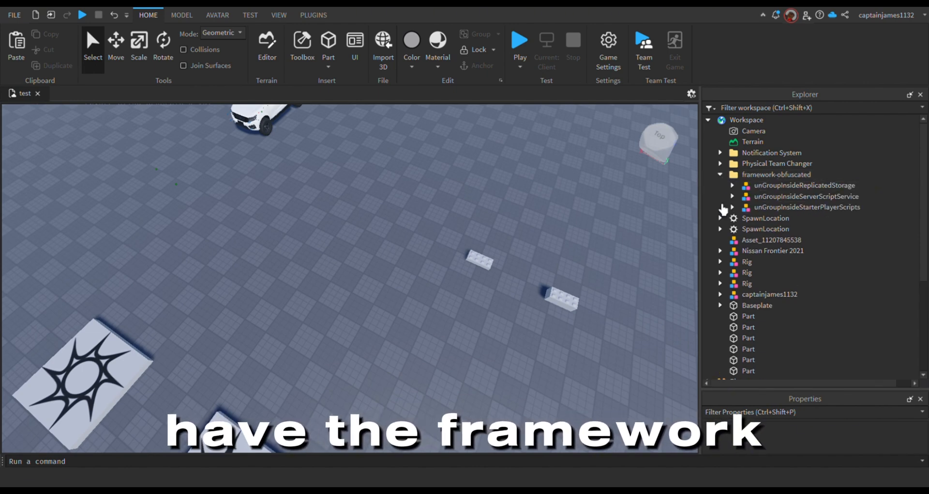
{"action": "left_click", "coordinate": [720, 162]}
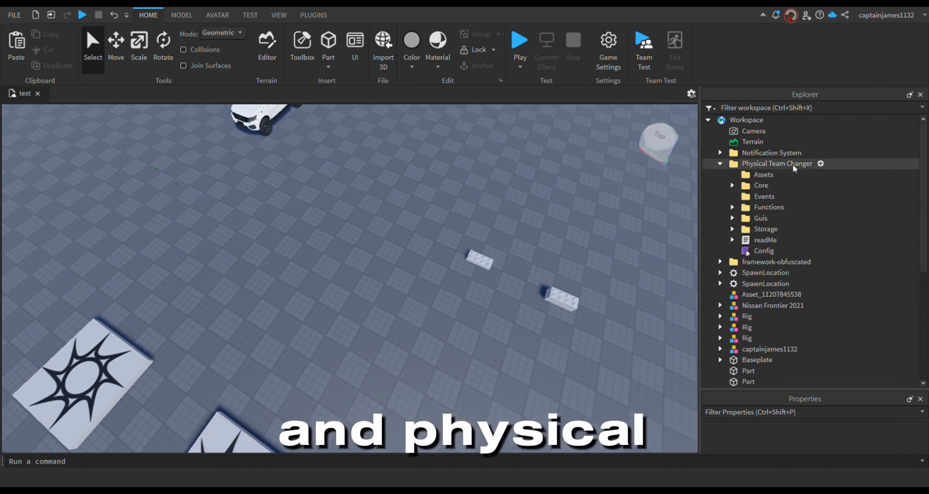
{"action": "left_click", "coordinate": [721, 153]}
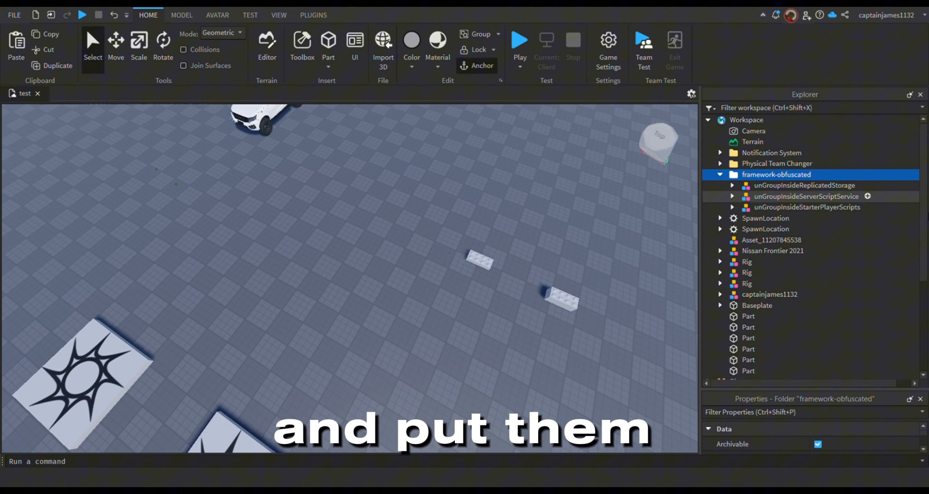
{"action": "scroll", "scroll_direction": "down", "scroll_amount": 3}
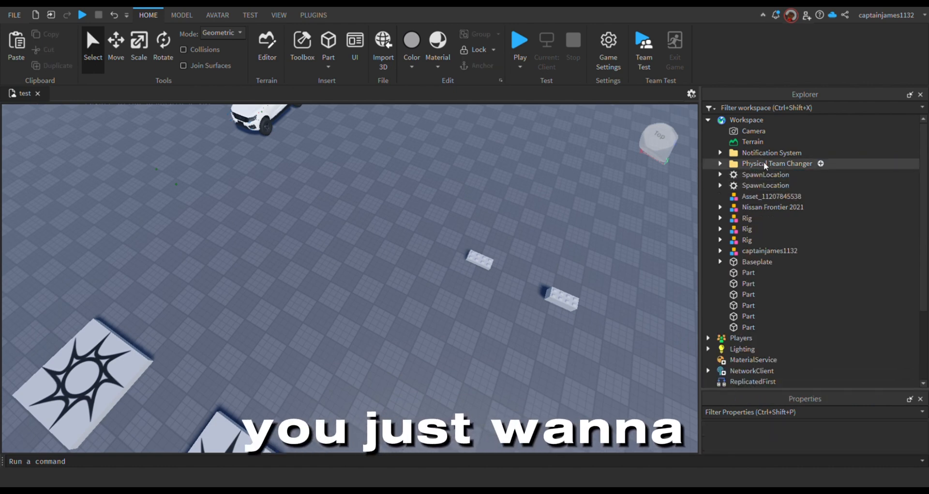
Step: Move Physical Team Changer into ReplicatedStorage > framework > Systems beside Notification System
{"action": "left_click", "coordinate": [771, 153]}
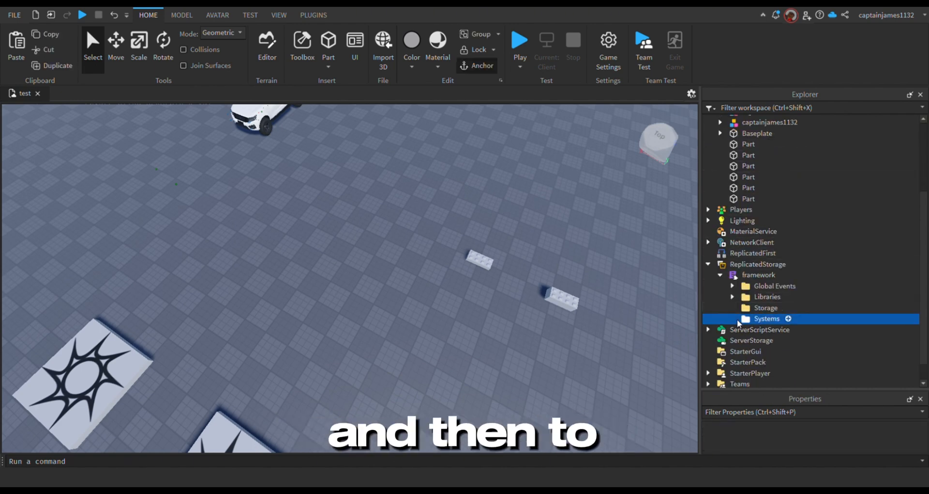
{"action": "left_click", "coordinate": [731, 319]}
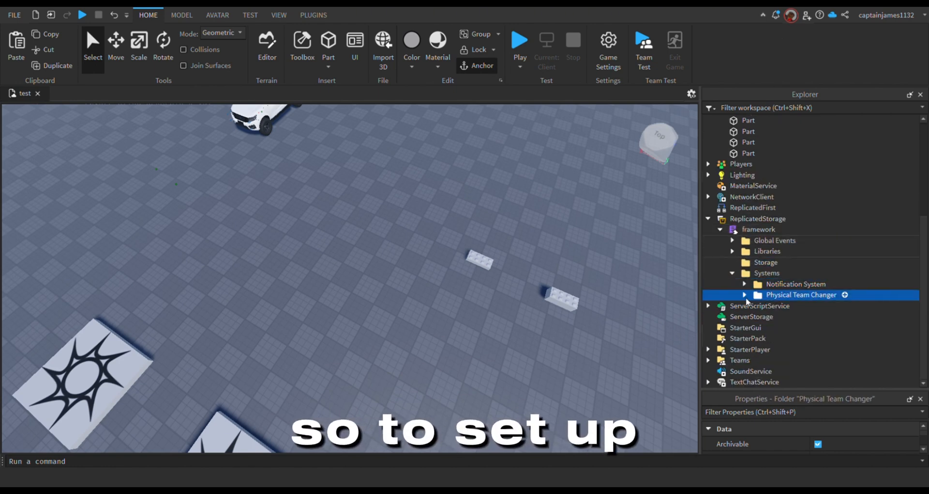
{"action": "left_click", "coordinate": [745, 294]}
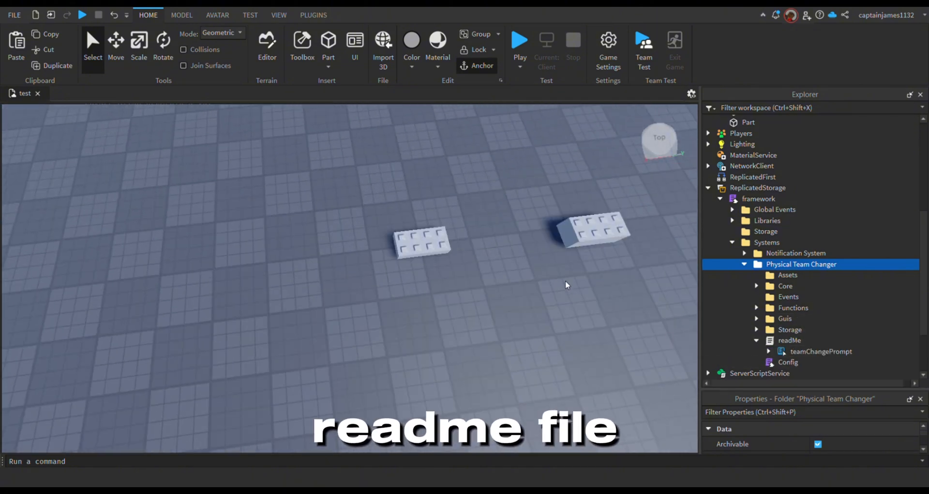
Step: Give two Workspace parts the readMe teamChangePrompt and rename them Civilian and Police
{"action": "left_click", "coordinate": [821, 351]}
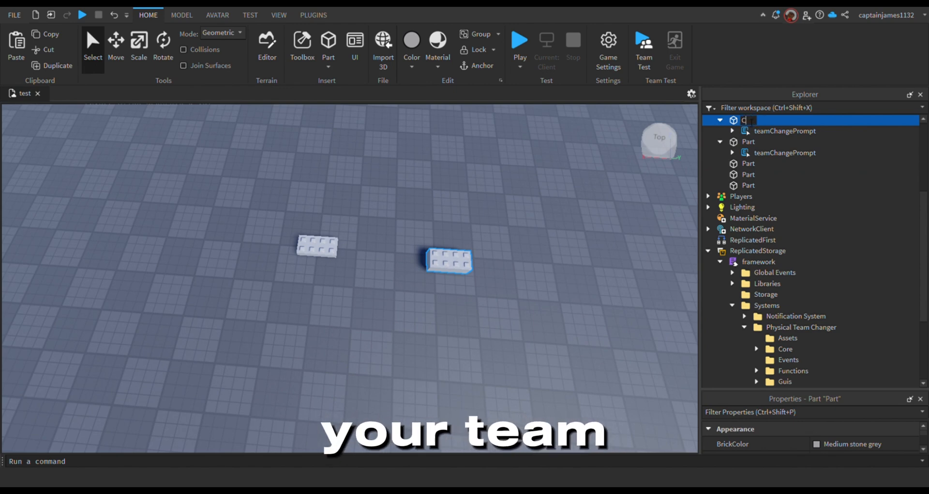
{"action": "type", "text": "Civilian"}
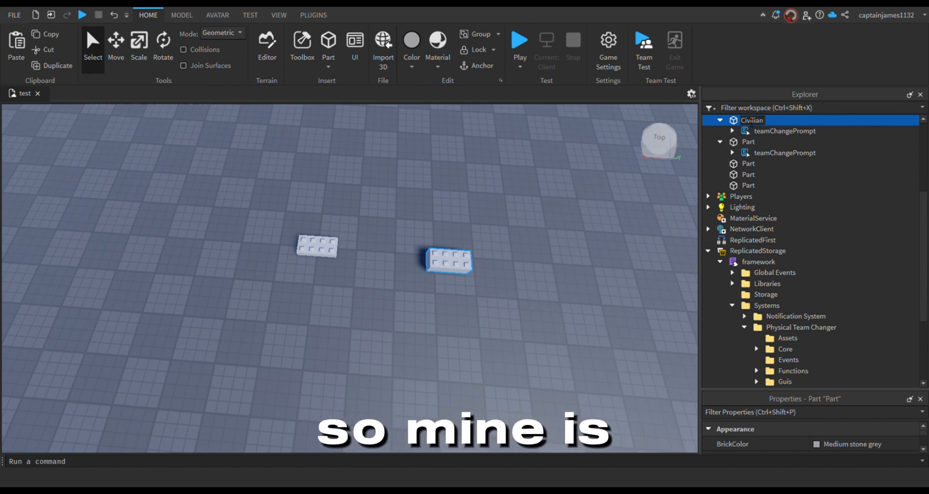
{"action": "left_click", "coordinate": [748, 142]}
{"action": "type", "text": "Police"}
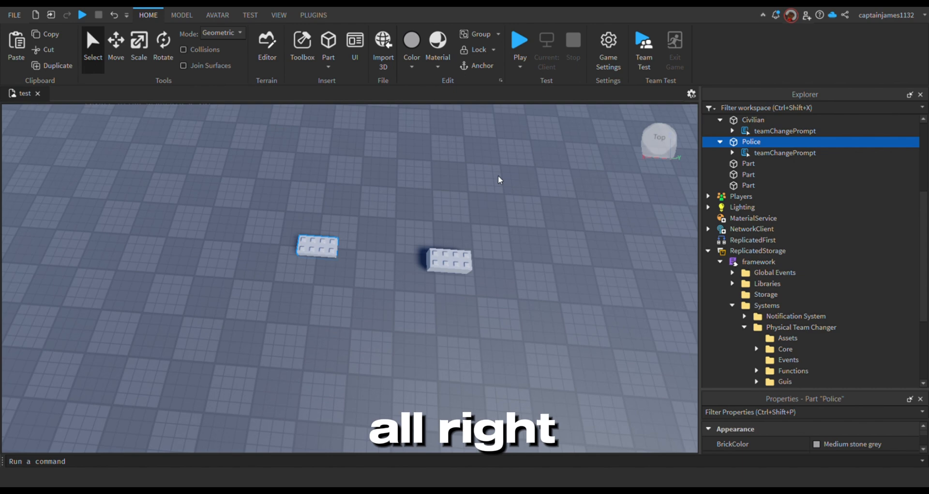
{"action": "left_click", "coordinate": [520, 39]}
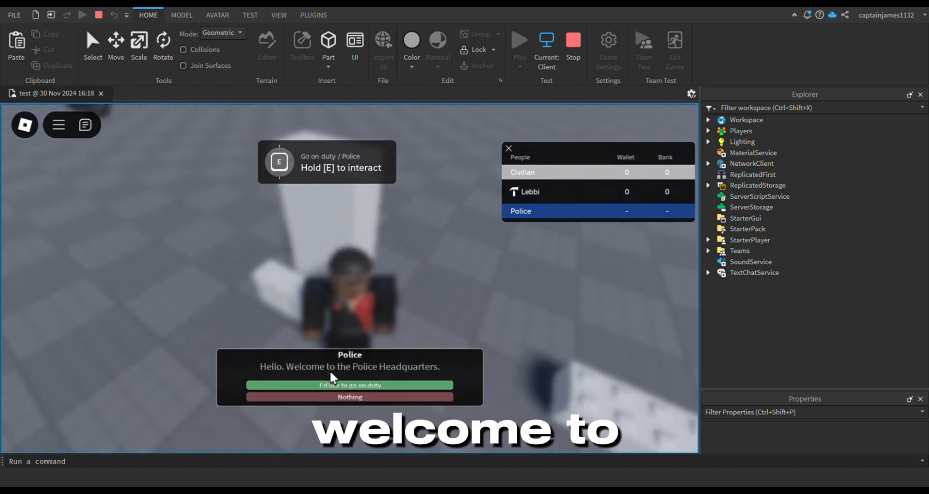
Step: In play mode, go on duty at the Police part and then the Civilian part
{"action": "left_click", "coordinate": [349, 384]}
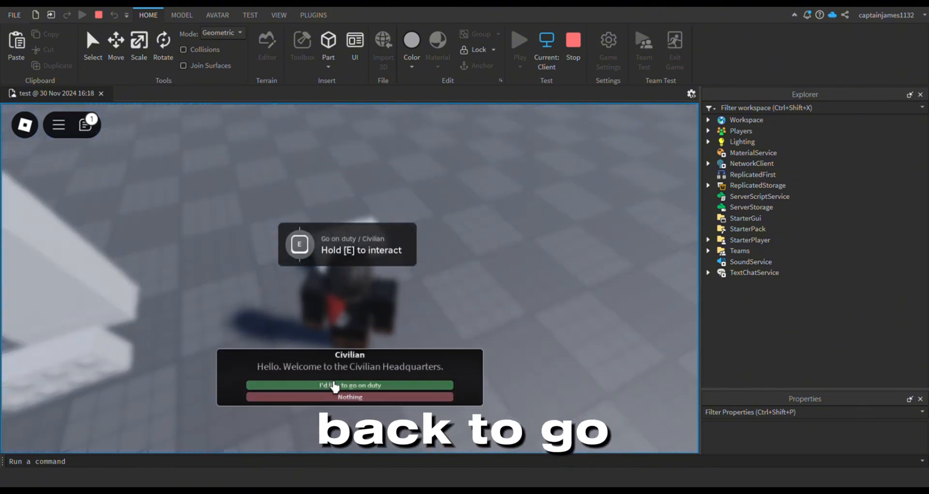
{"action": "left_click", "coordinate": [349, 385]}
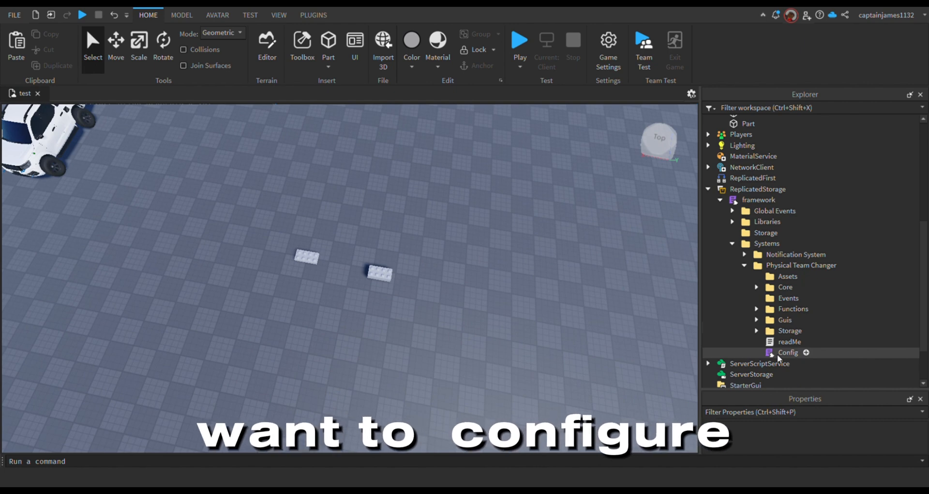
{"action": "double_click", "coordinate": [788, 353]}
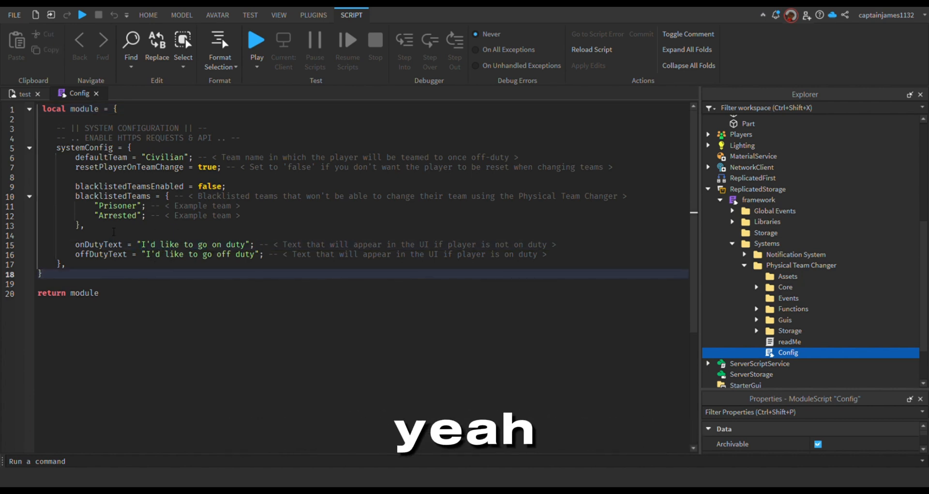
{"action": "left_click", "coordinate": [23, 94]}
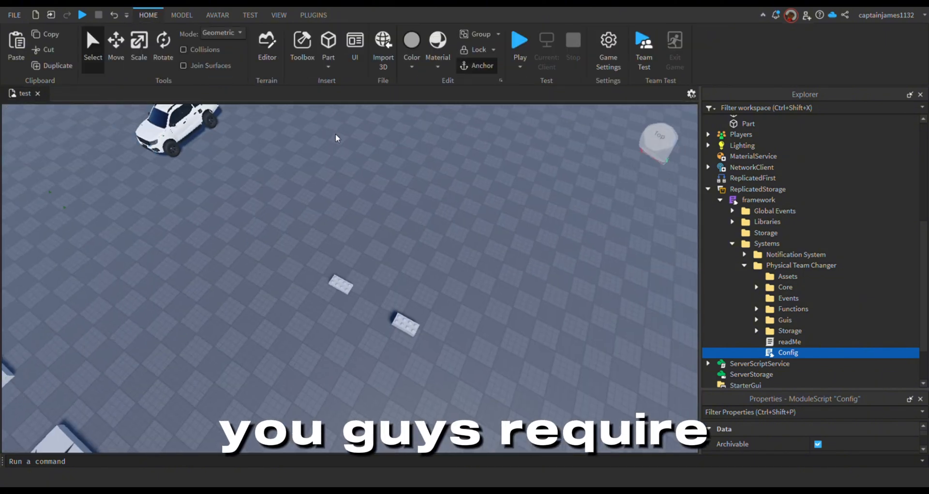